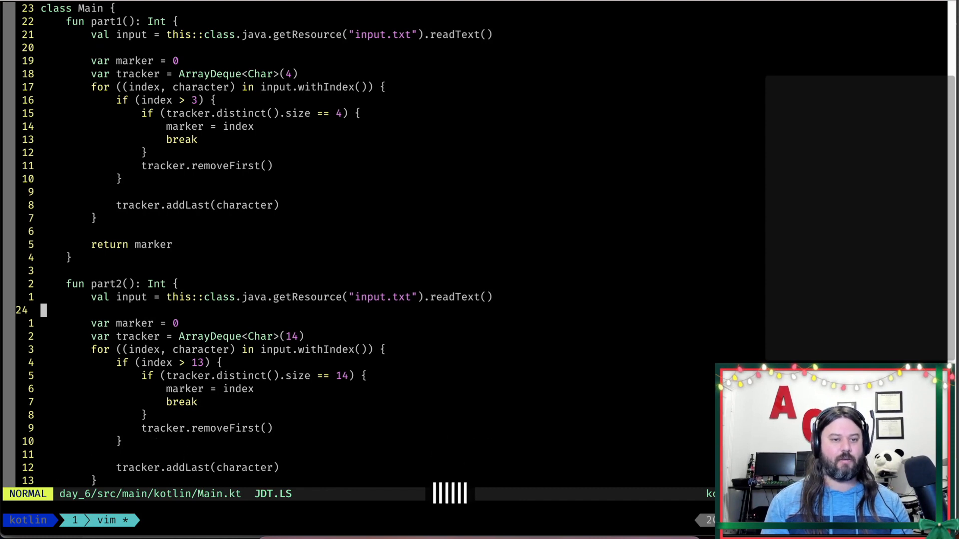
# - Move up from the part2 declaration to line 13, tracker.removeFirst(), in part1
pyautogui.press('j')
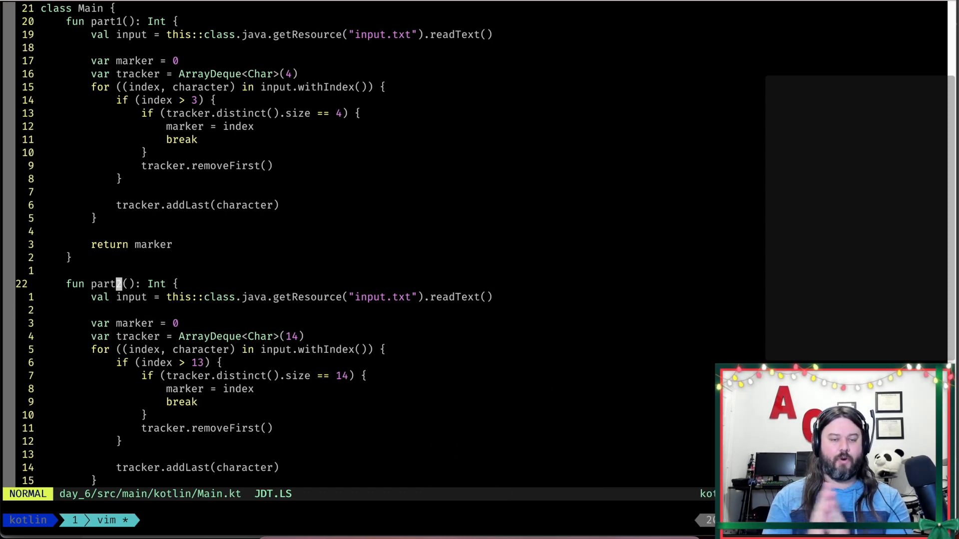
pyautogui.moveTo(620, 362)
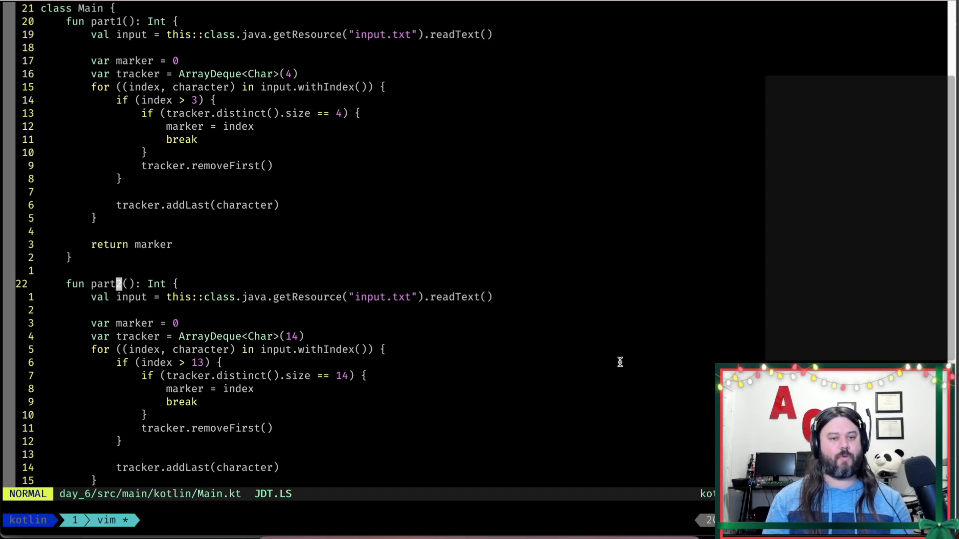
pyautogui.press('k')
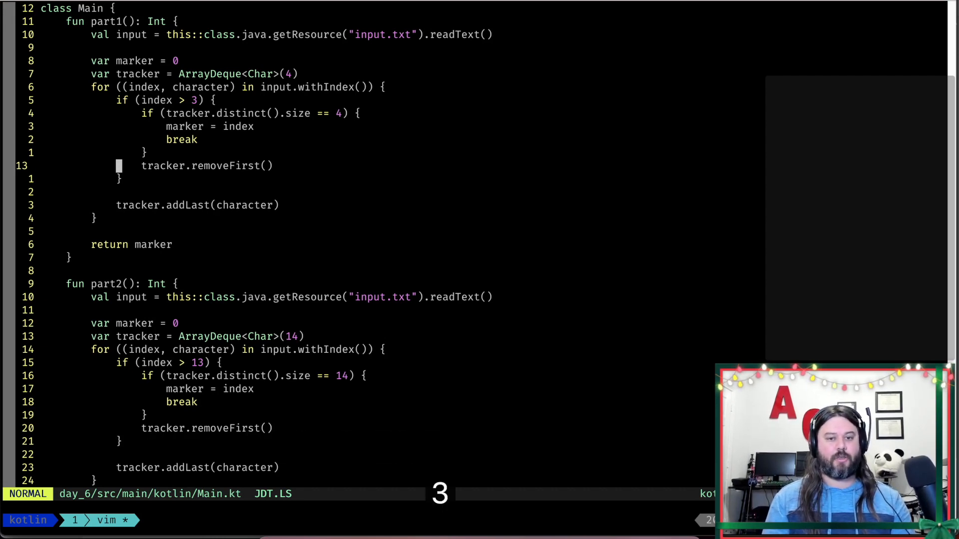
# - Move down past return marker to line 23, part2's input-reading line
pyautogui.press('j')
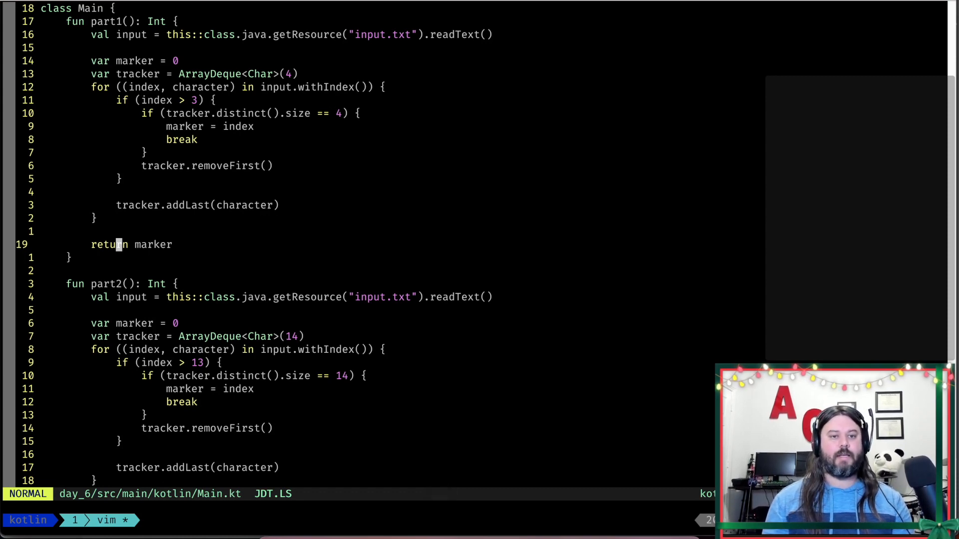
pyautogui.moveTo(141, 244)
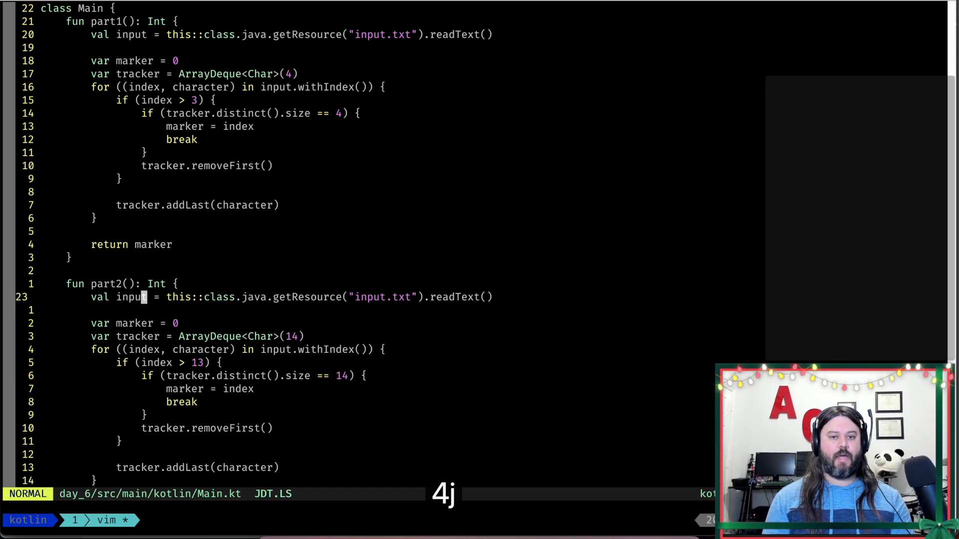
pyautogui.press('j')
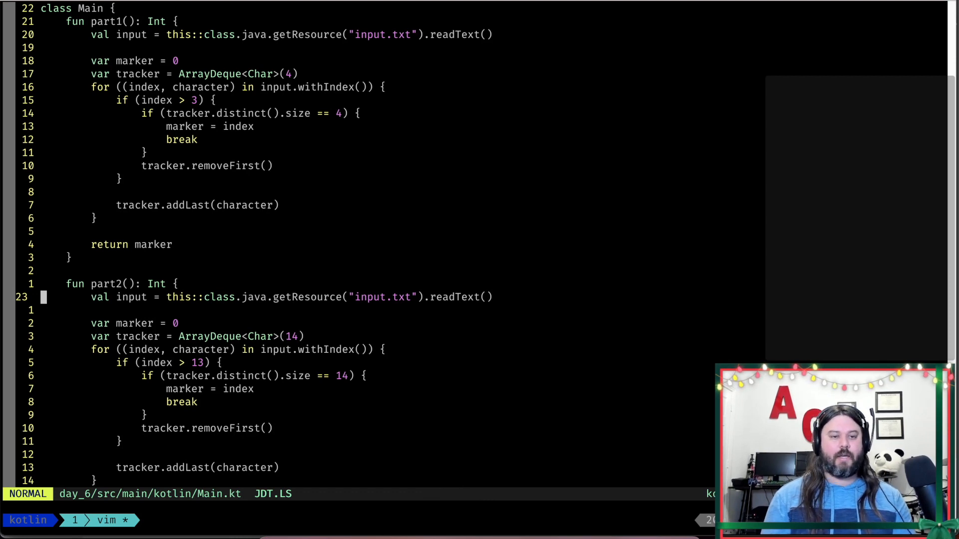
# - Try line-end and line-start inserts on line 23, ending in insert mode at its start
pyautogui.press('0')
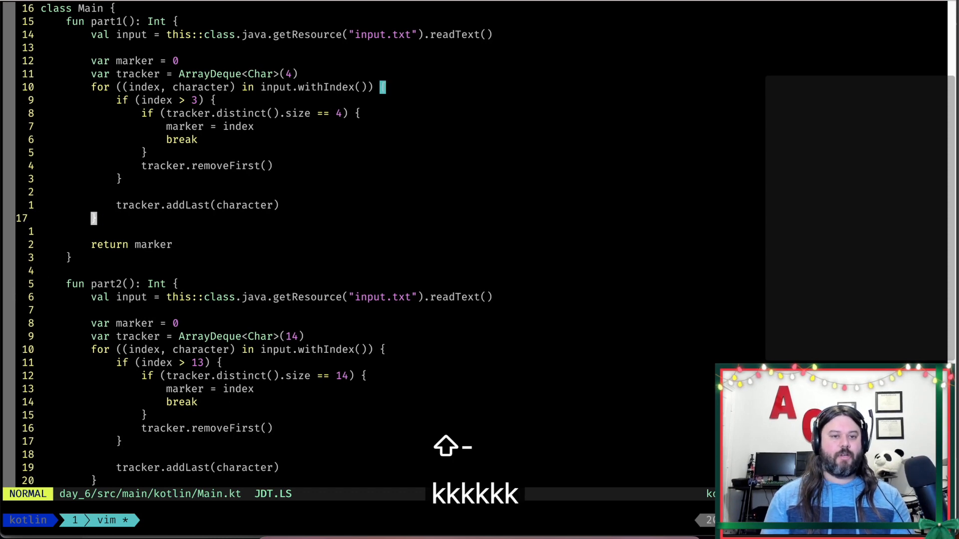
pyautogui.press('j')
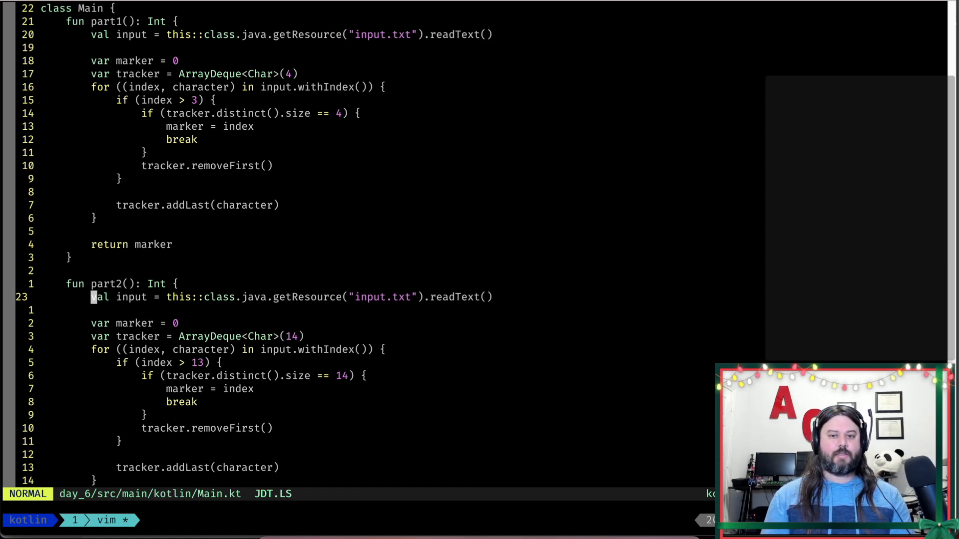
pyautogui.press('a')
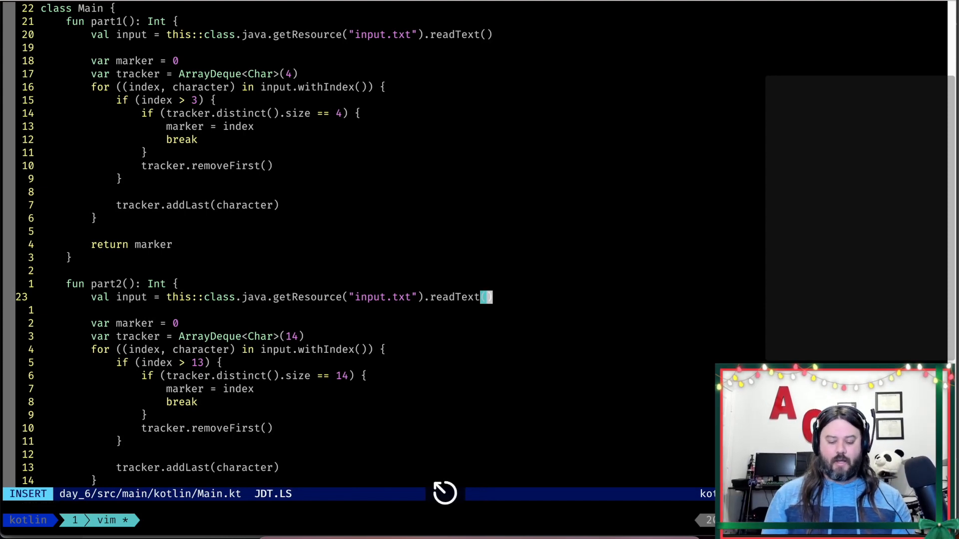
pyautogui.press('Escape')
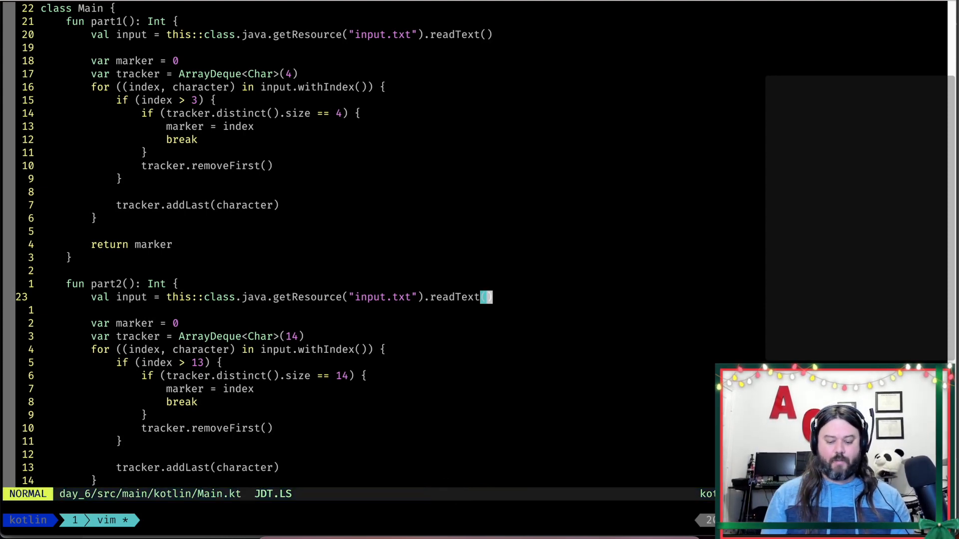
pyautogui.press('i')
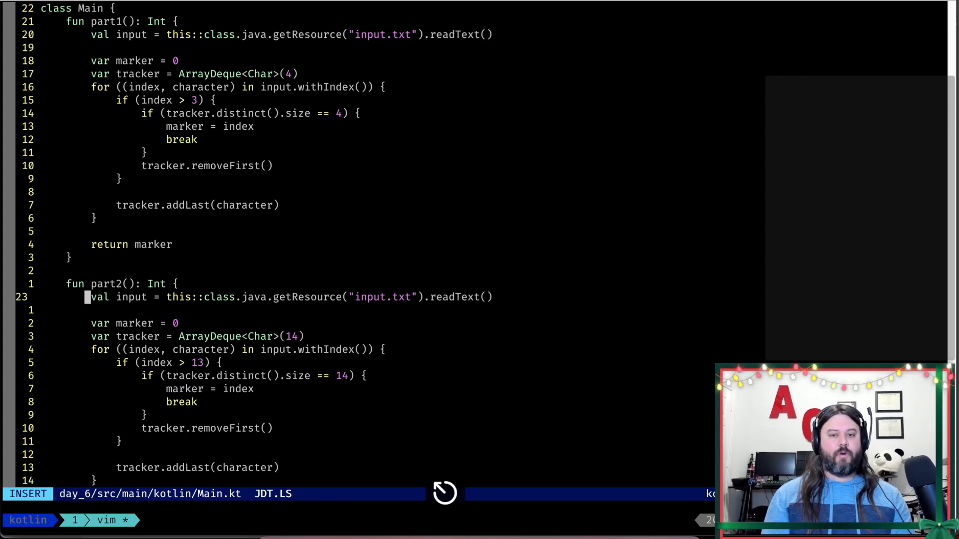
pyautogui.press('Escape')
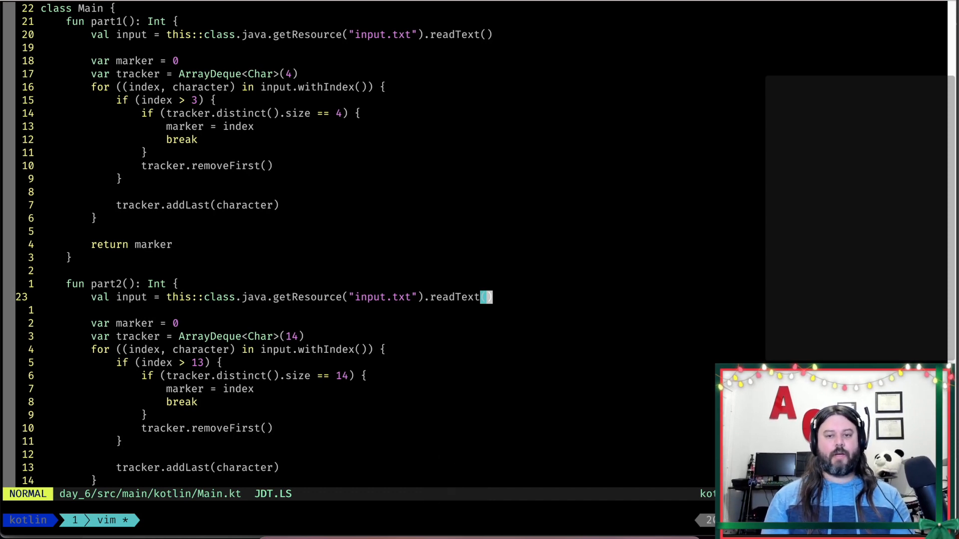
pyautogui.press('i')
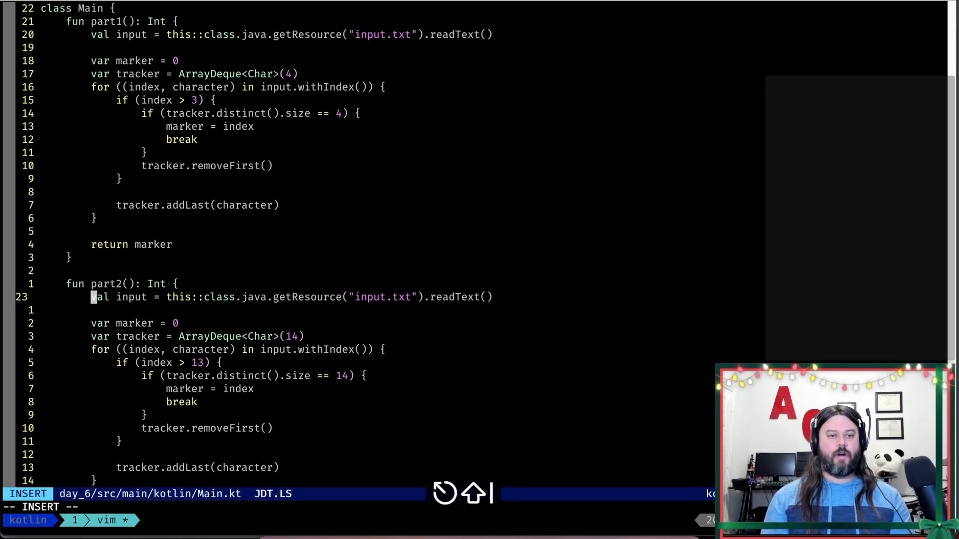
# - Leave insert mode and move word by word onto index in the line 27 for-loop
pyautogui.press('Escape')
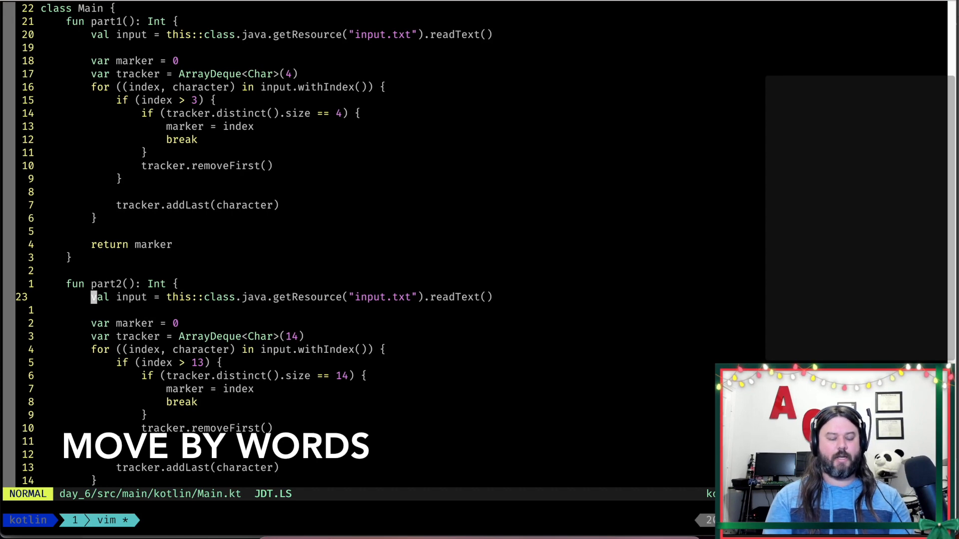
pyautogui.press('w')
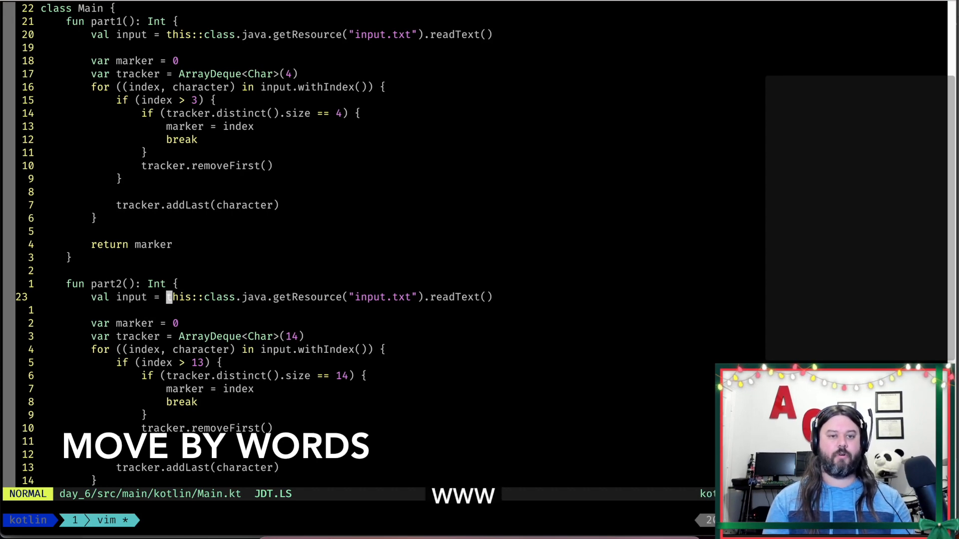
pyautogui.press('w')
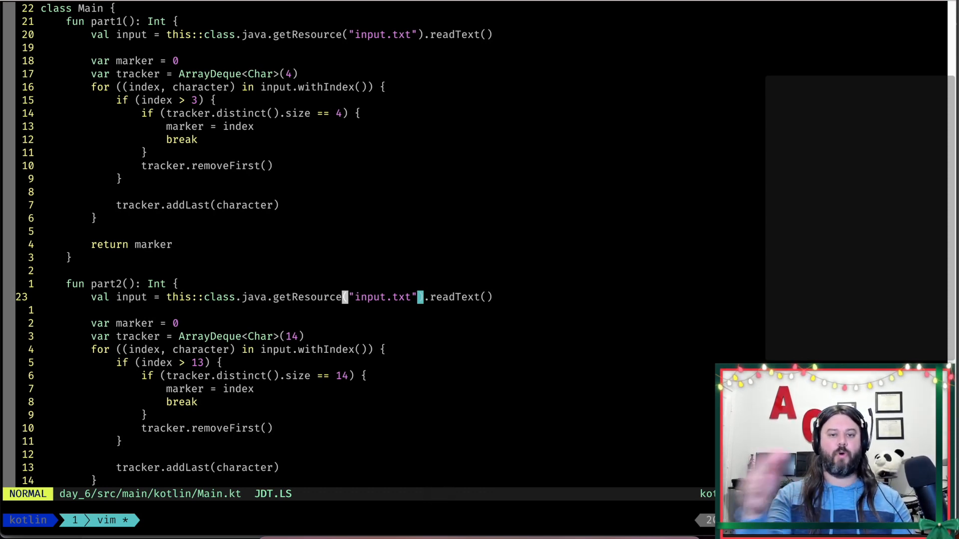
pyautogui.press('b')
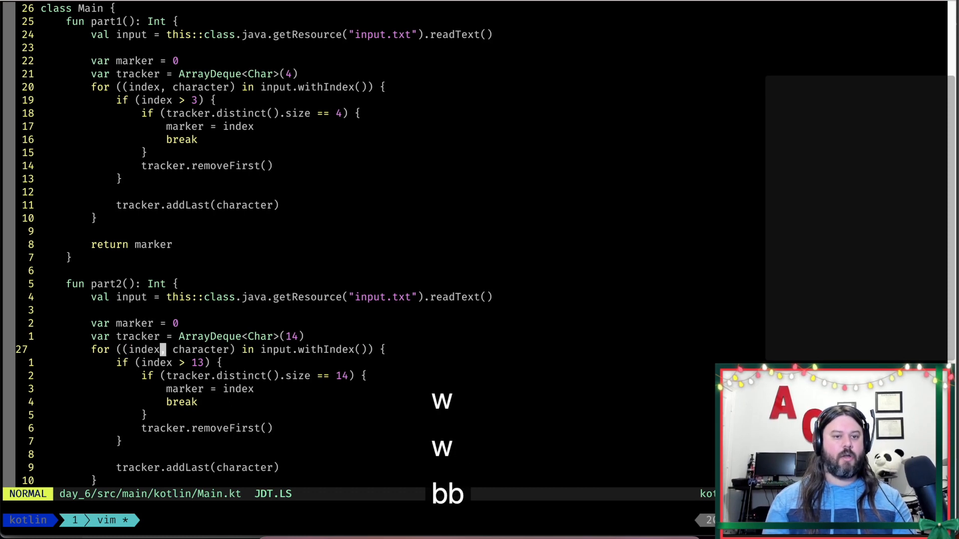
# - Move back word by word to the f of for, the line's first non-blank character
pyautogui.press('b')
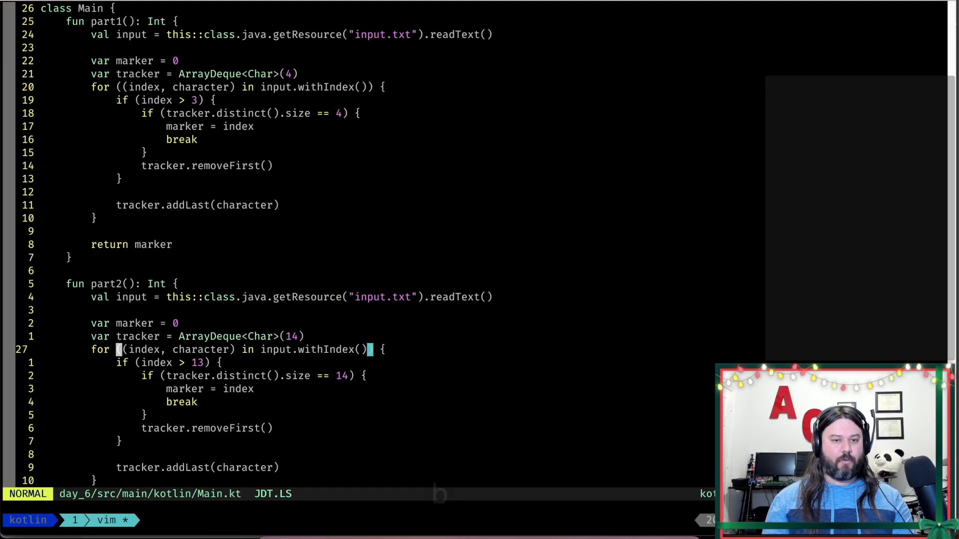
pyautogui.press('shift+w')
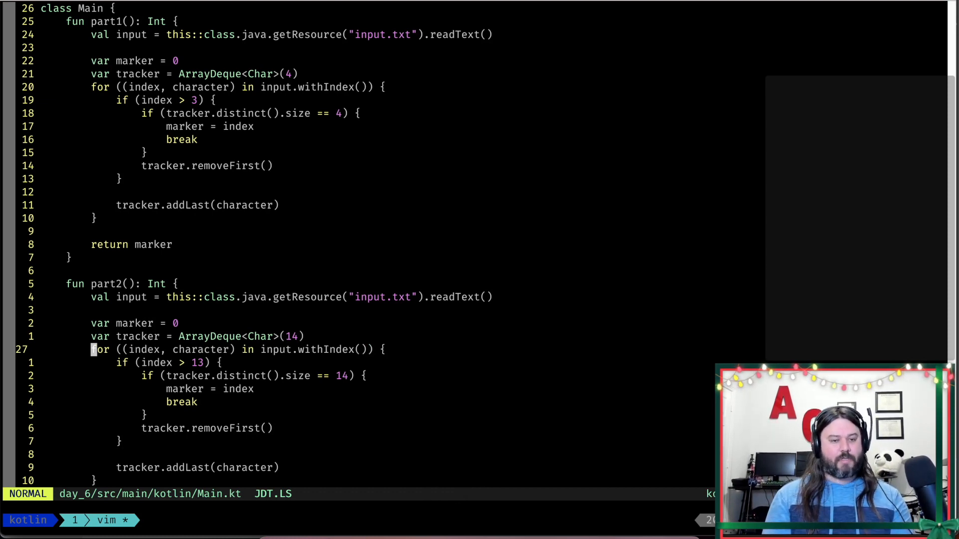
pyautogui.press('shift+w')
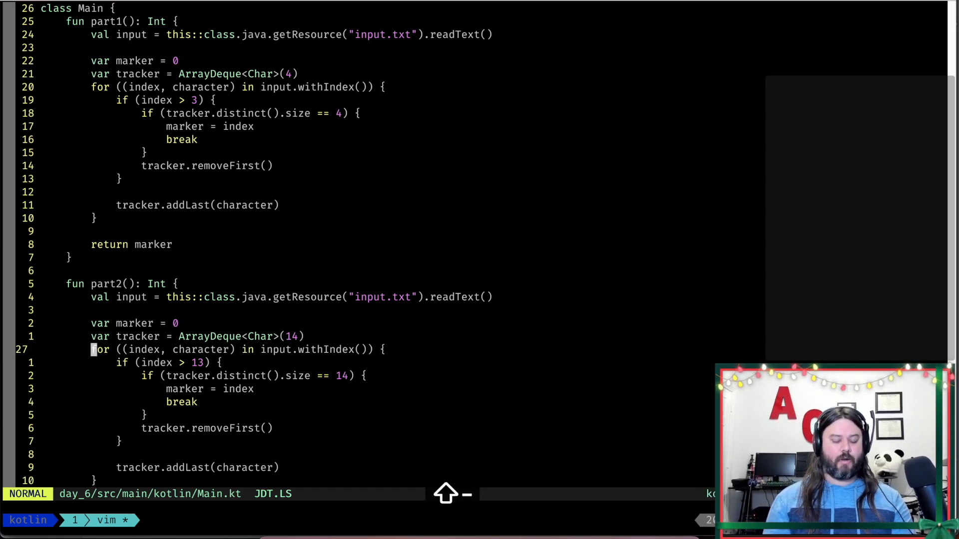
# - Briefly select along the for-loop header, cancel it, and step back to withIndex
pyautogui.press('v')
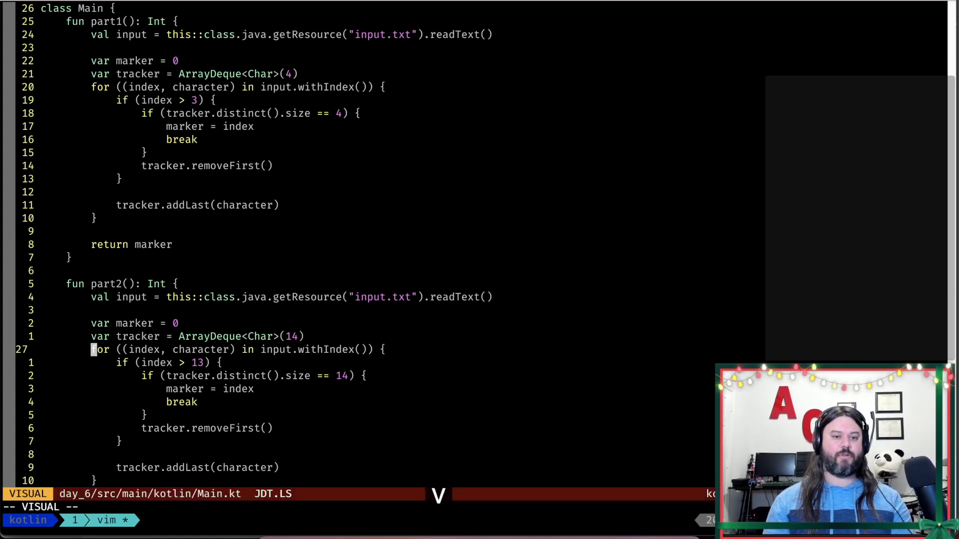
pyautogui.press('w')
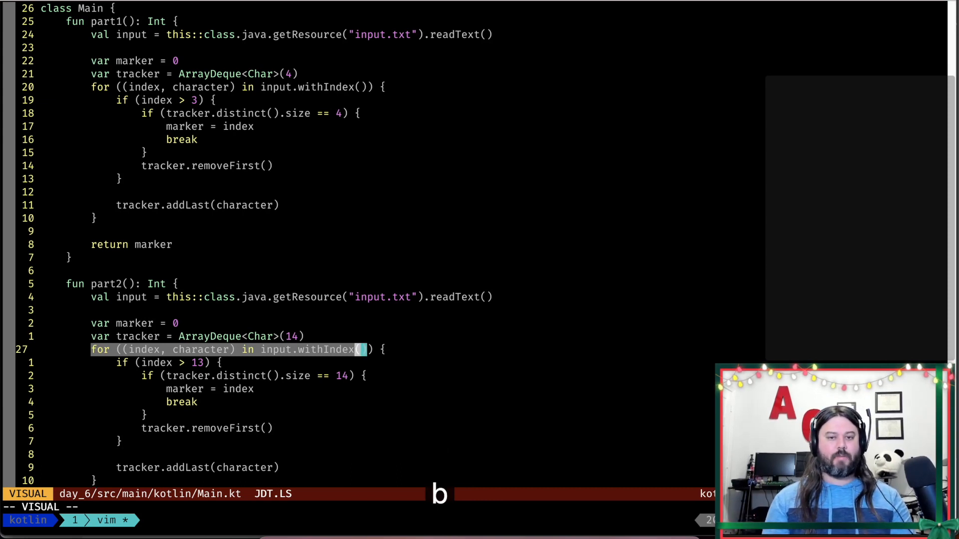
pyautogui.press('b')
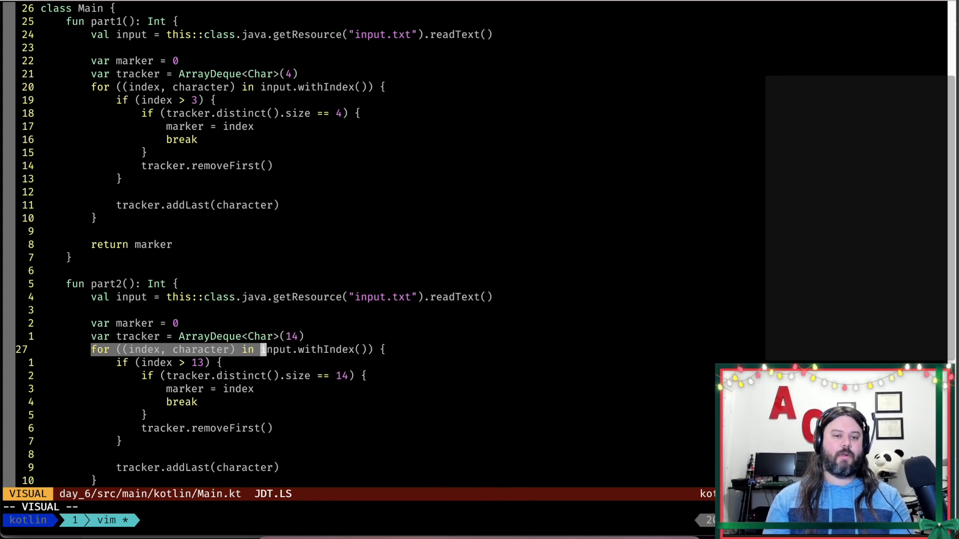
pyautogui.press('E')
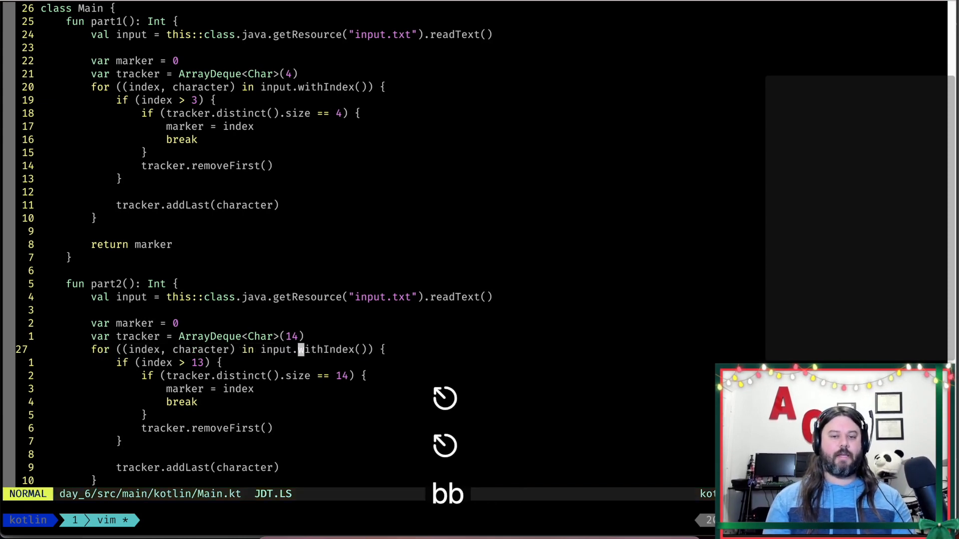
pyautogui.press('b')
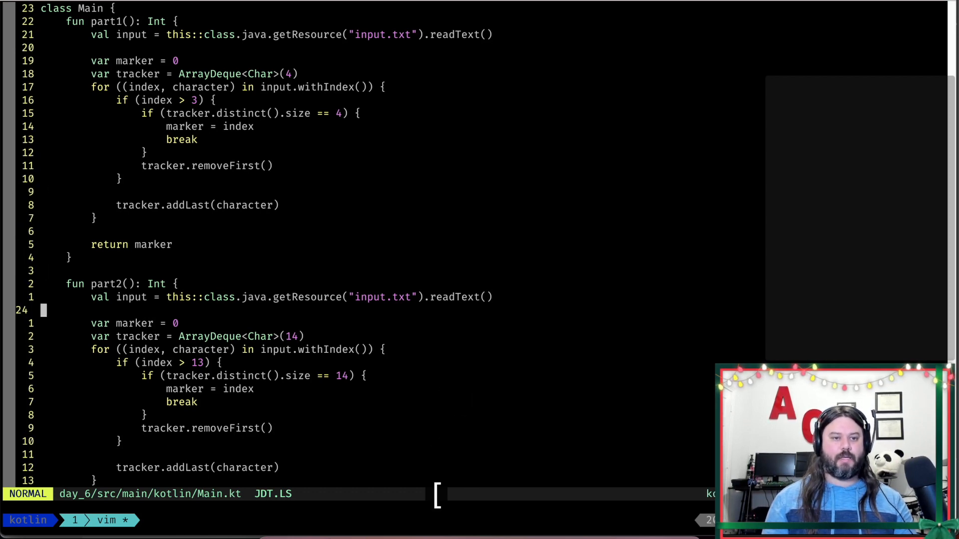
# - Delete part1's blank lines between the input declaration and return marker
pyautogui.scroll(-3)
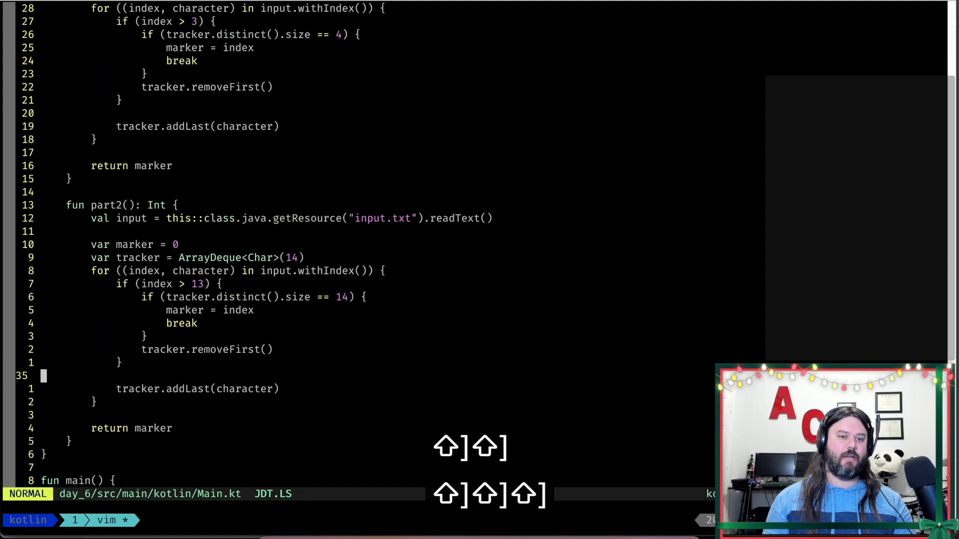
pyautogui.scroll(-3)
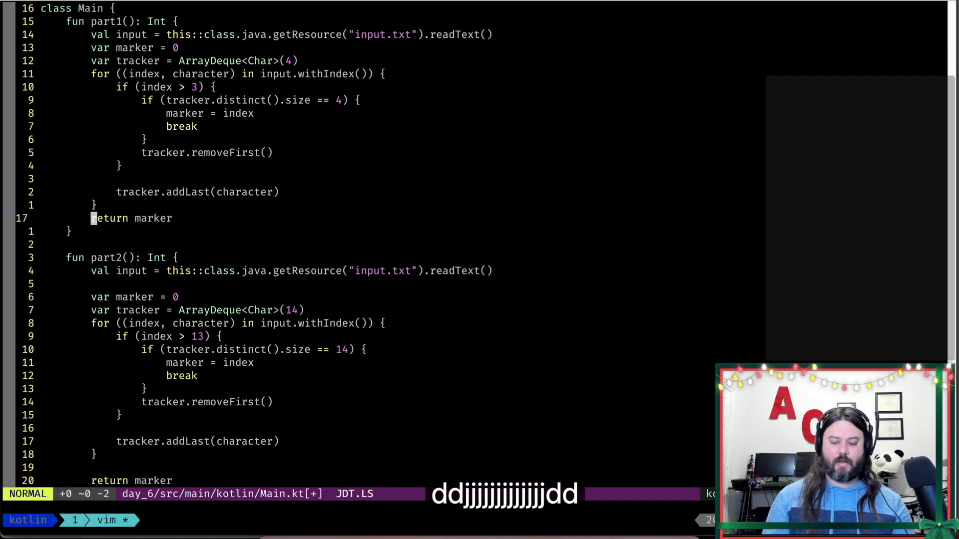
pyautogui.press('gg')
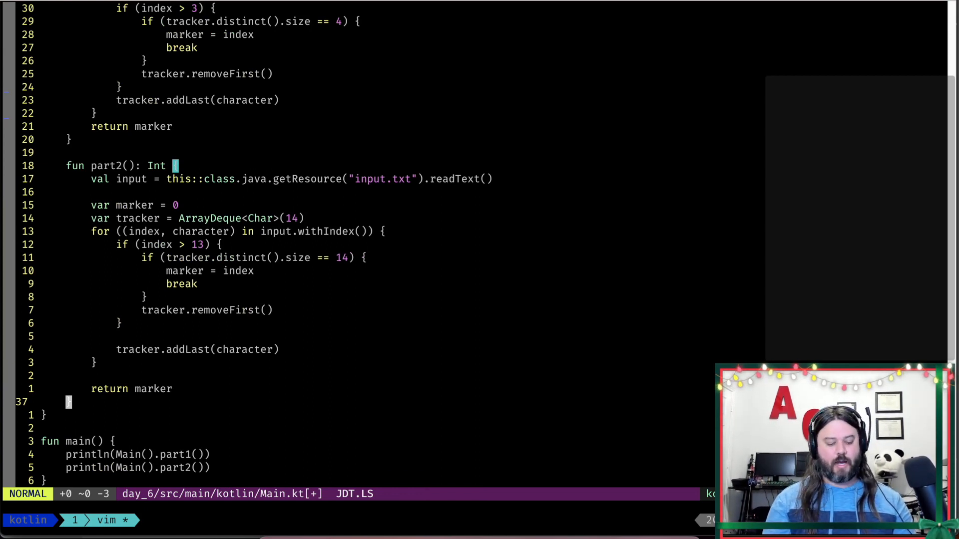
# - Page half a screen down, up, and down again to bring main() and the file end into view
pyautogui.press('ctrl+d')
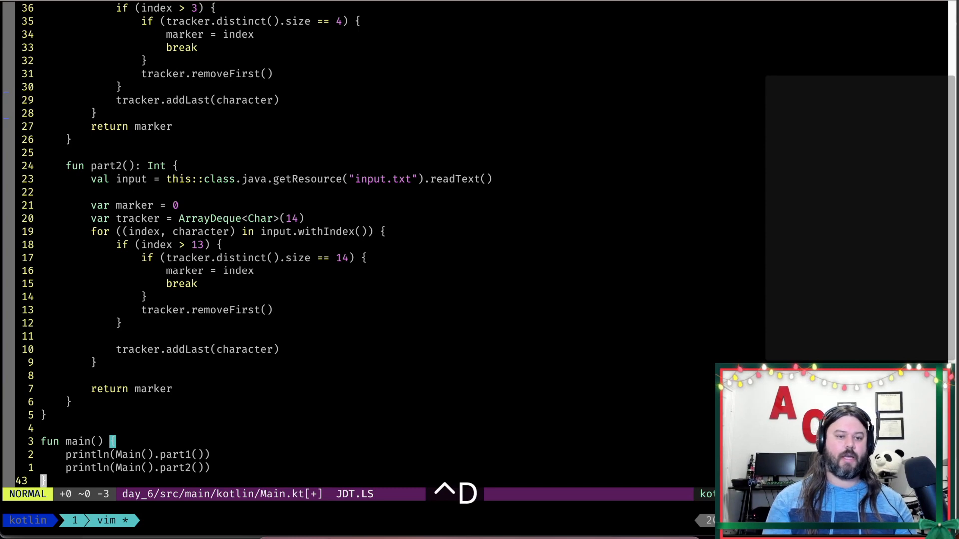
pyautogui.press('ctrl+u')
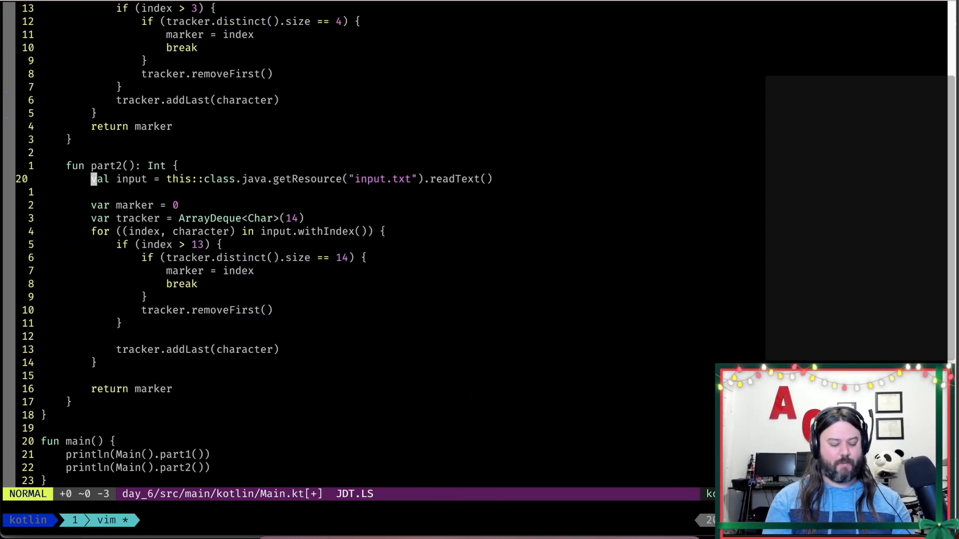
pyautogui.press('ctrl+d')
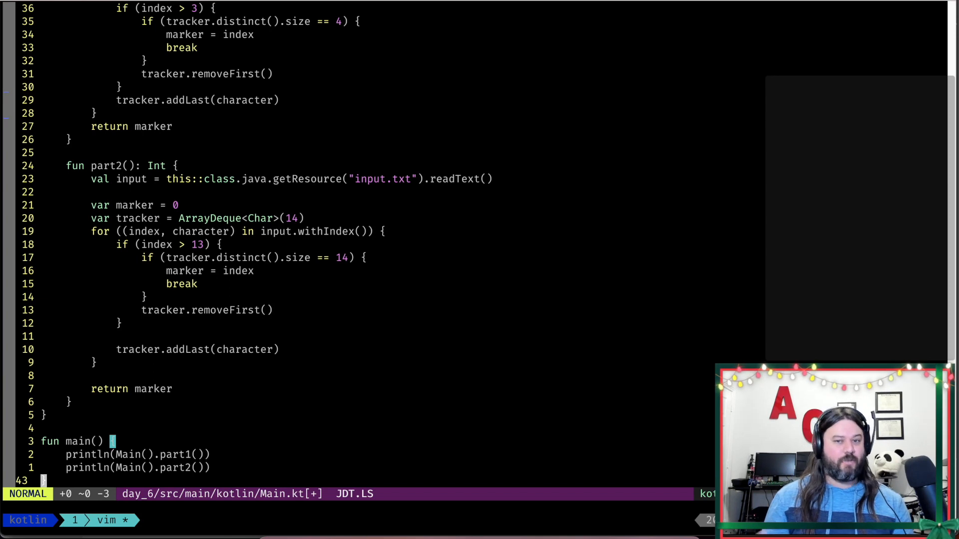
# - Move up to fun main() and jump between the screen's top and bottom lines
pyautogui.press('k')
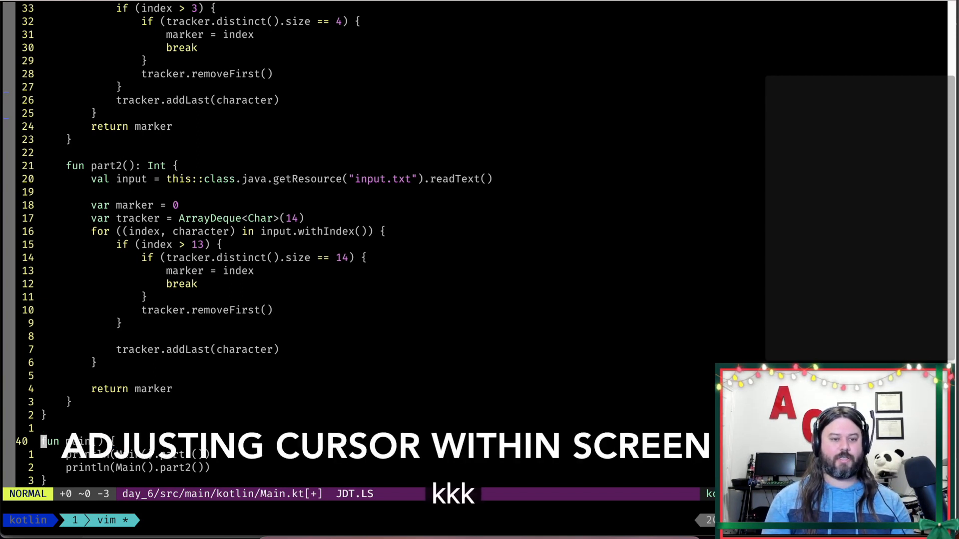
pyautogui.press('k')
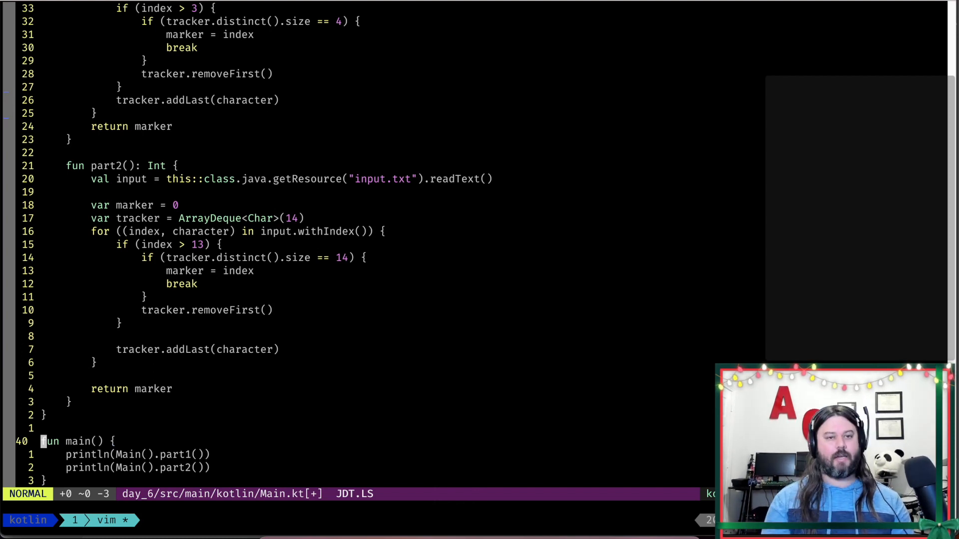
pyautogui.press('H')
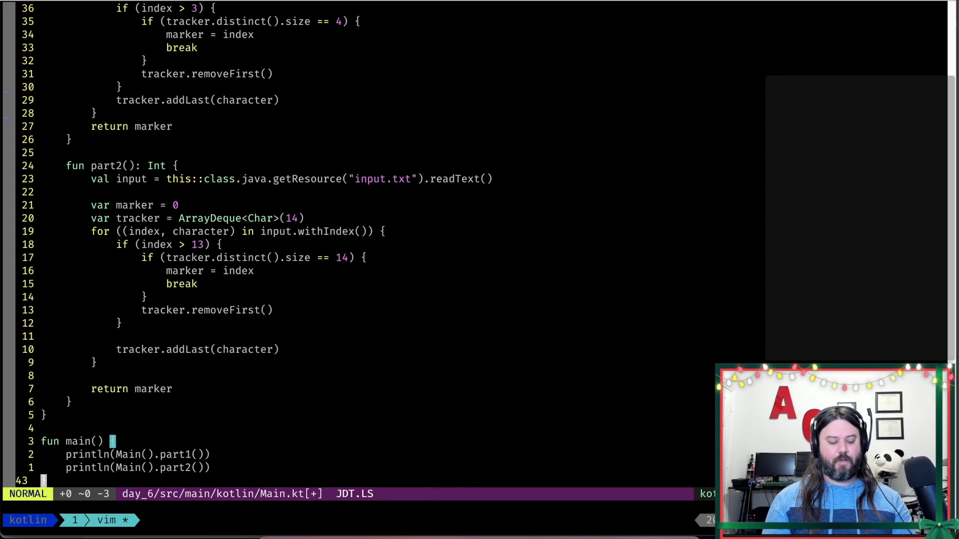
pyautogui.press('ctrl+d')
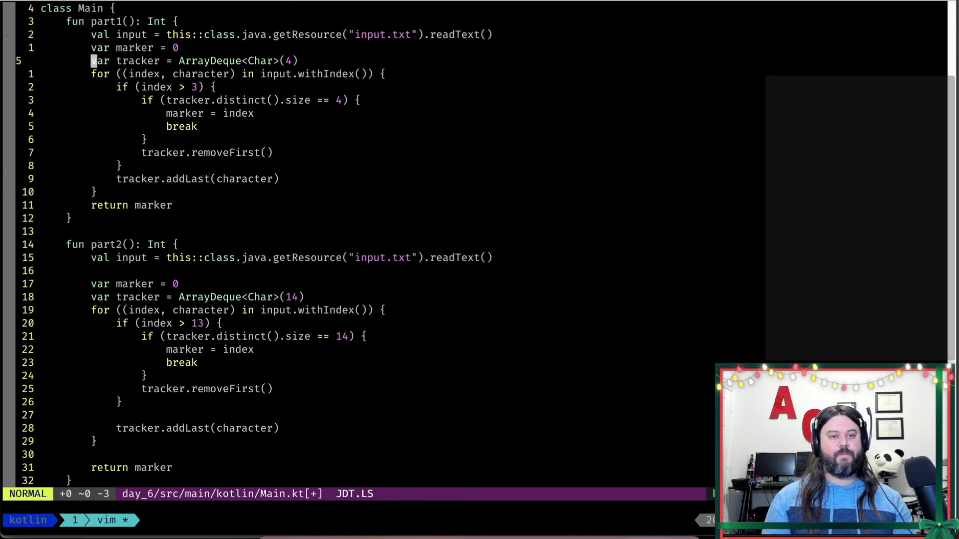
# - Jump to the screen's middle line, then up onto the fun part2 declaration
pyautogui.press('shift+m')
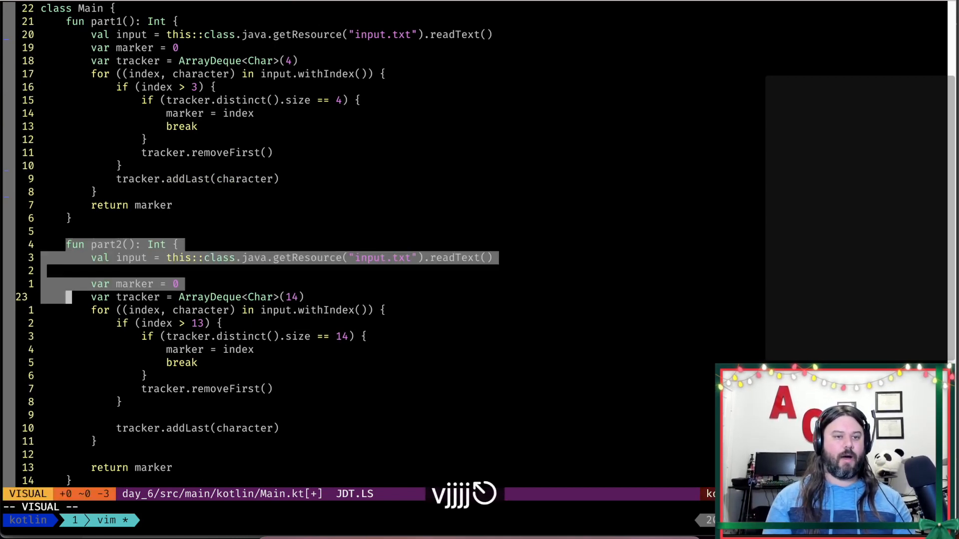
pyautogui.press('Escape')
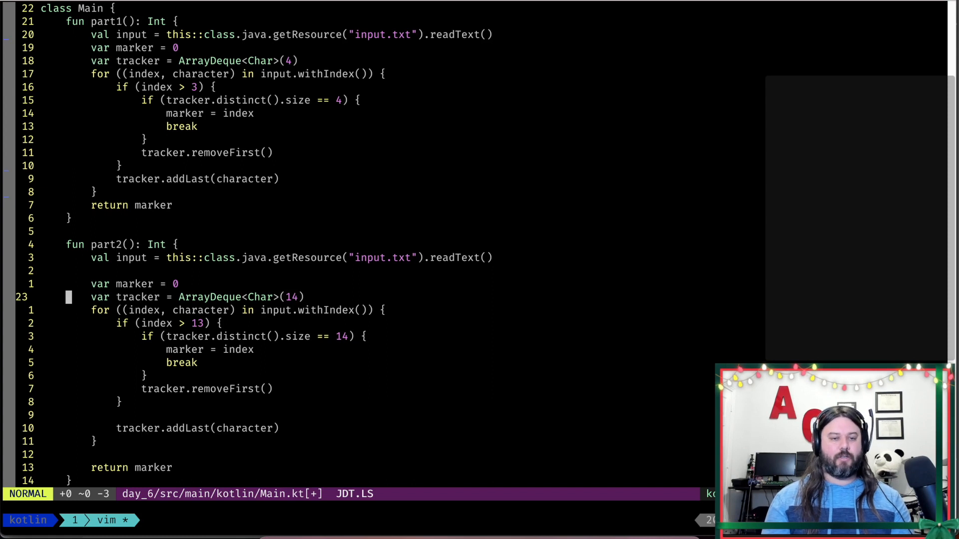
pyautogui.press('5H')
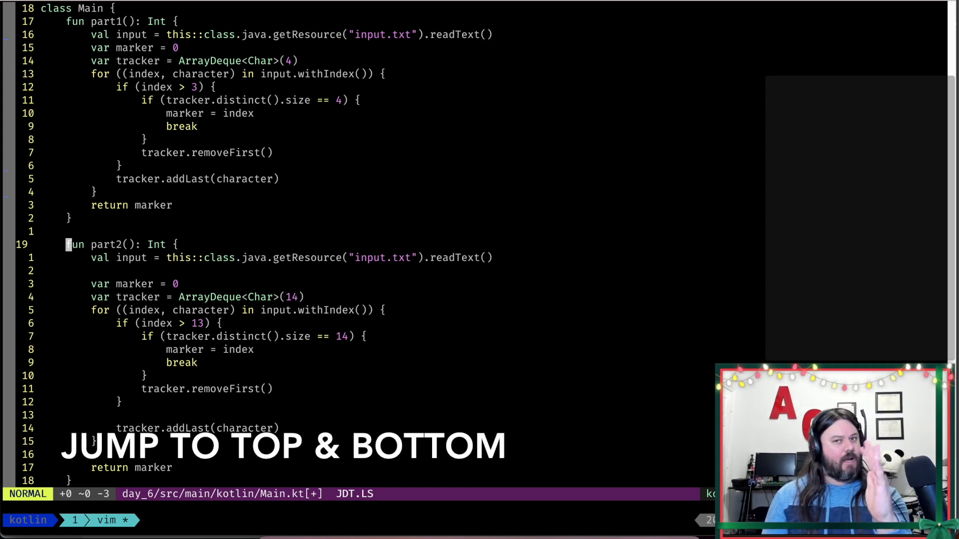
# - Jump to Main.kt's first line, then its last, dropping a stray end-of-file selection
pyautogui.press('g')
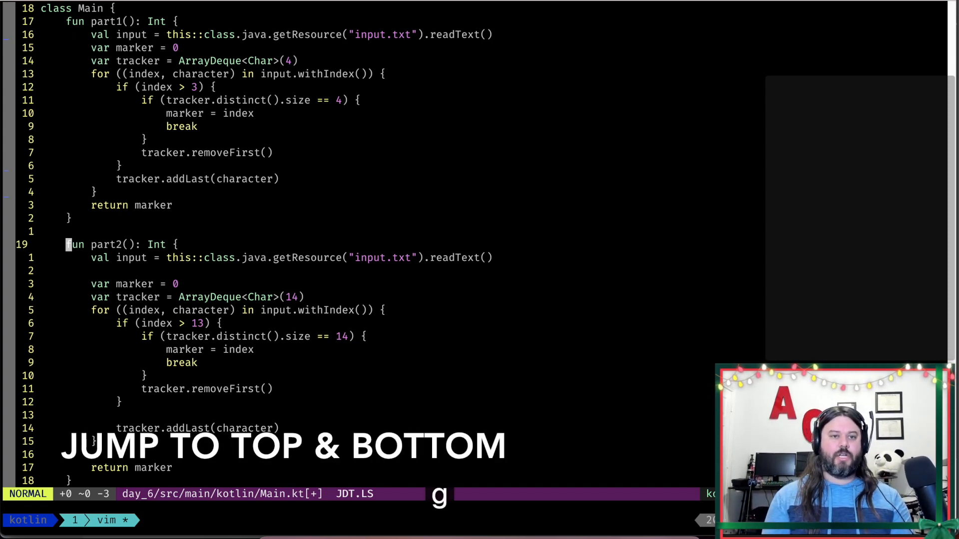
pyautogui.press('g')
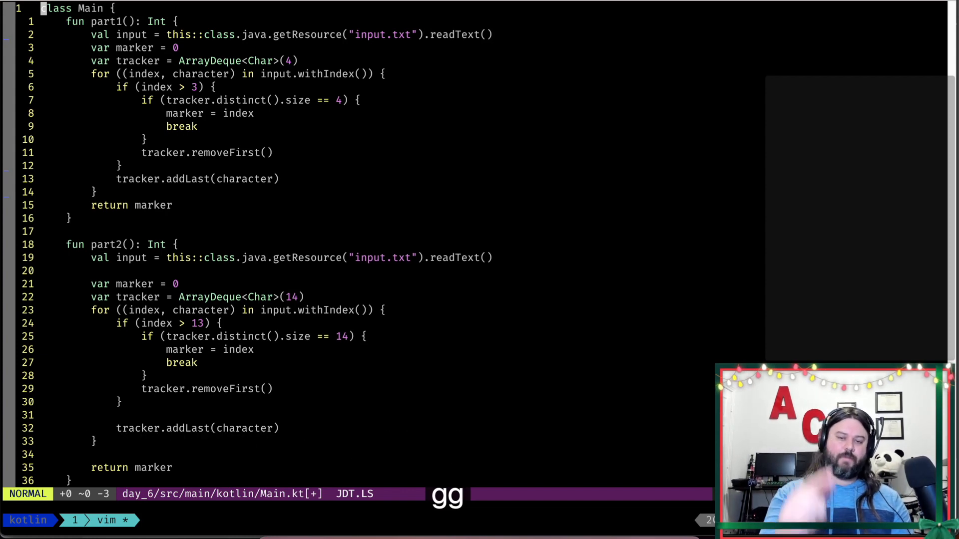
pyautogui.press('G')
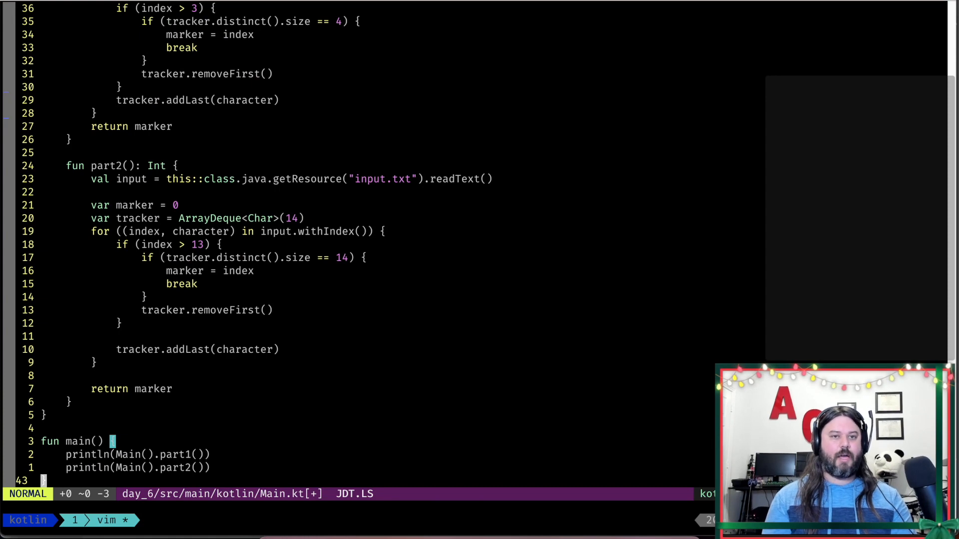
pyautogui.press('g')
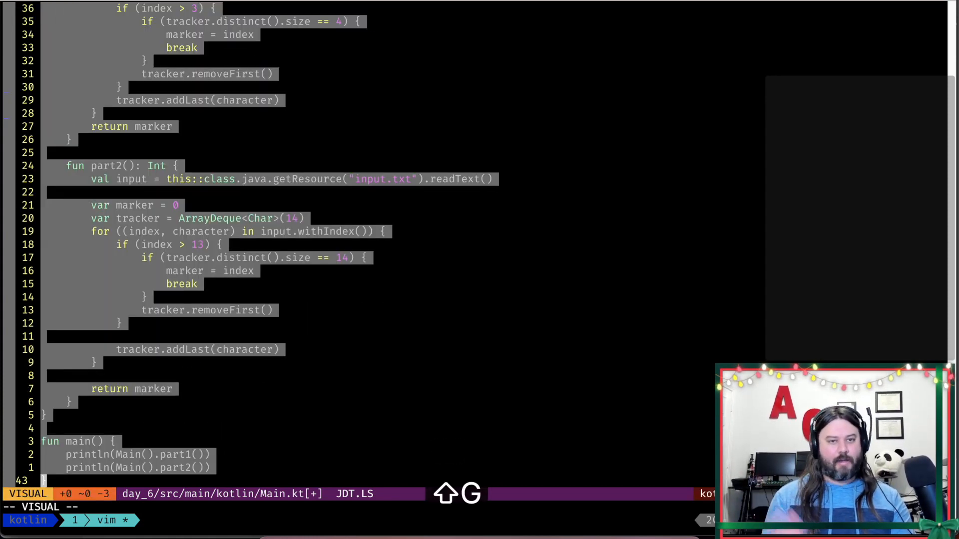
pyautogui.press('d')
pyautogui.write(':12')
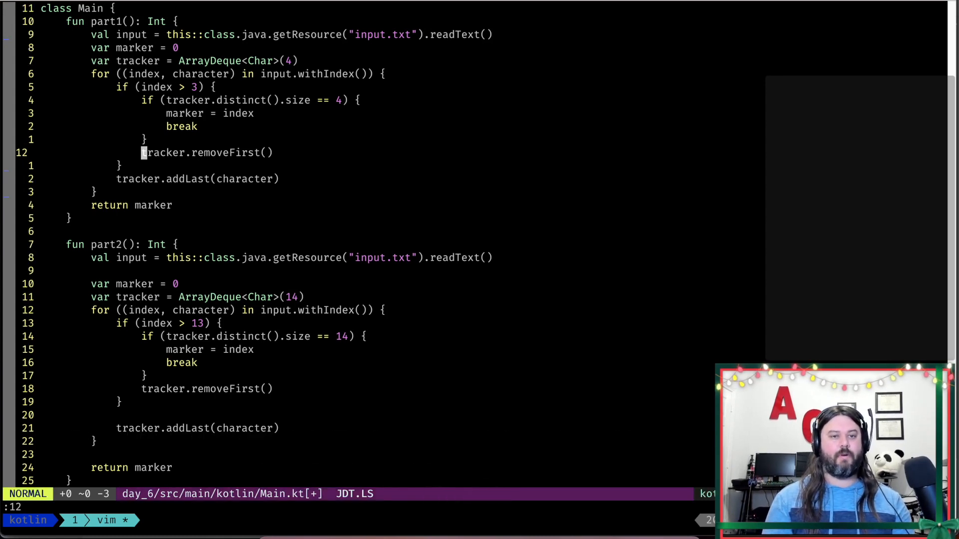
# - Jump to line 13 near the end of part1's loop and leave normal mode clean
pyautogui.press('V')
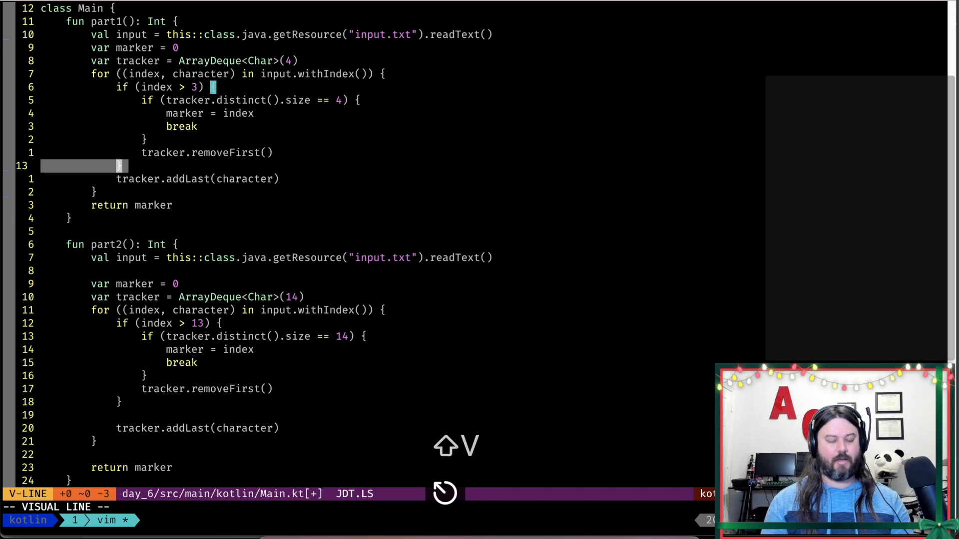
pyautogui.press('Escape')
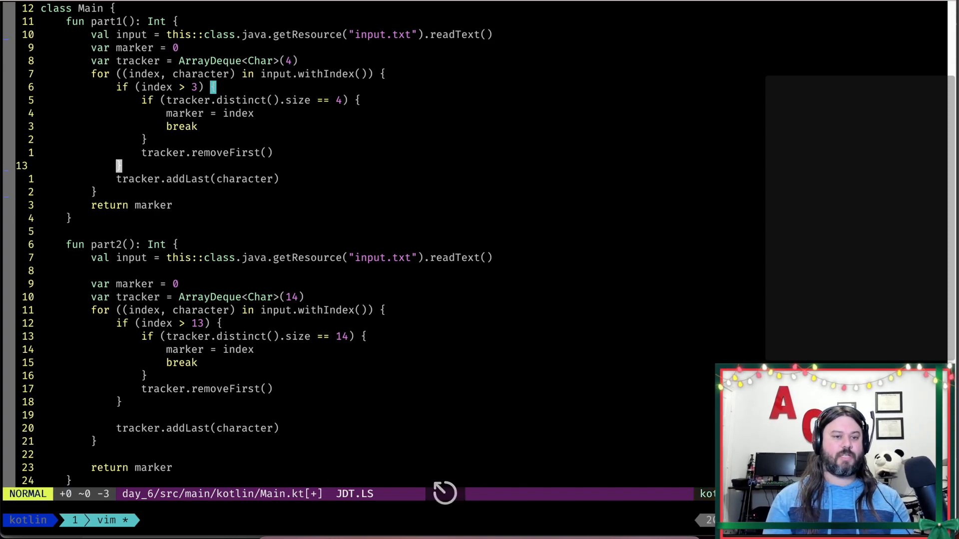